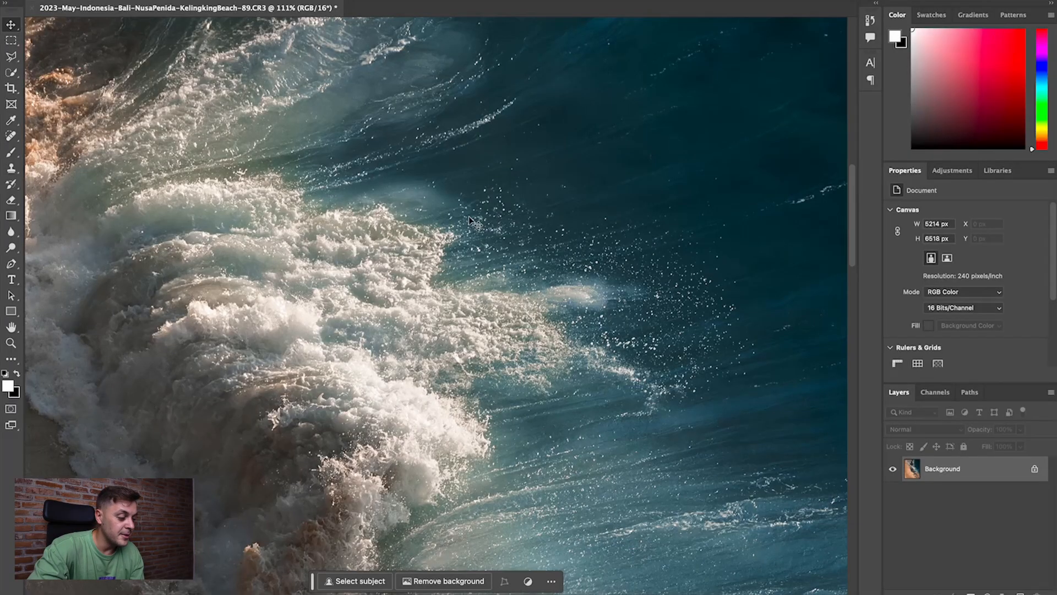
# Step: Fit the whole beach photo, figure, shadow and waves, on screen with Ctrl+0
pyautogui.press('ctrl+0')
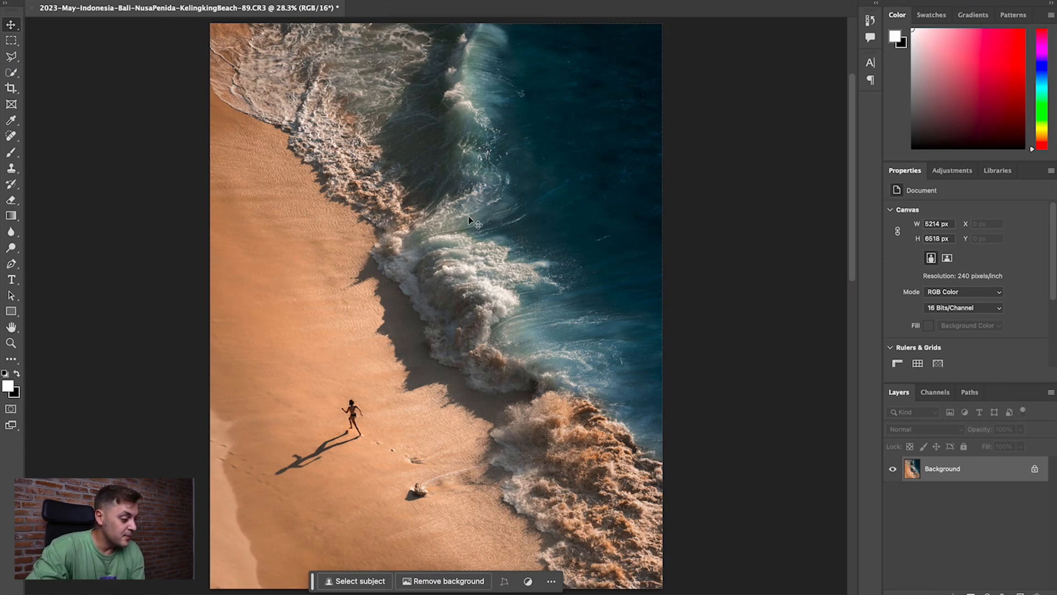
pyautogui.moveTo(11, 135)
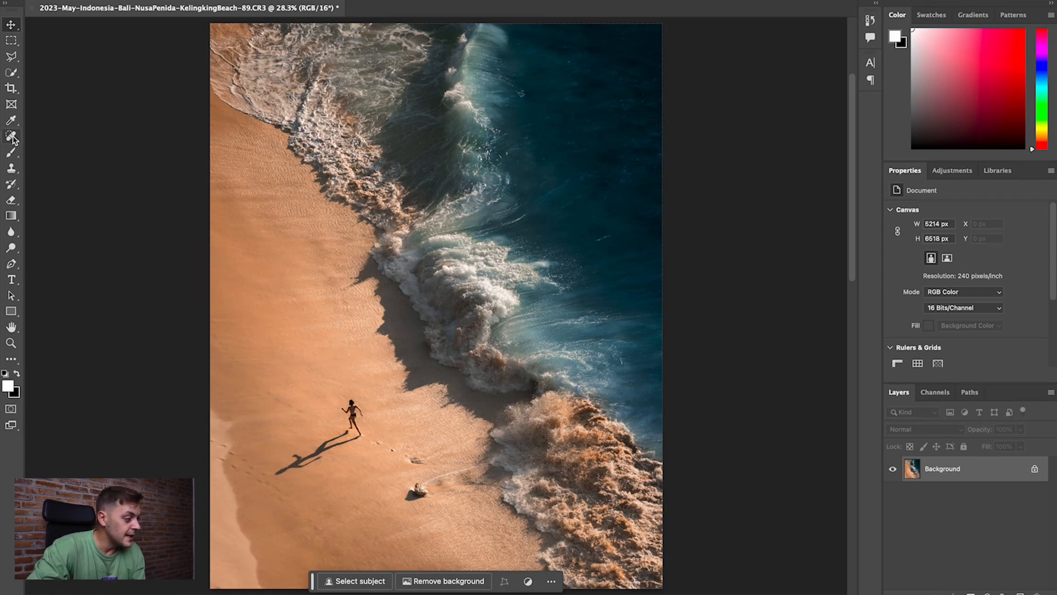